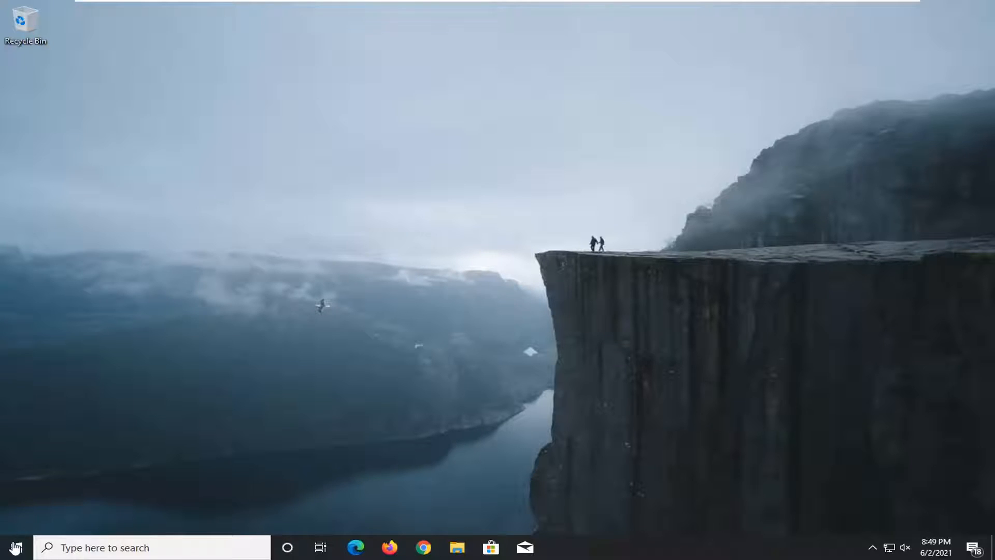
- Search the Start menu for 'device manager' to bring up Device Manager as best match
text(d)
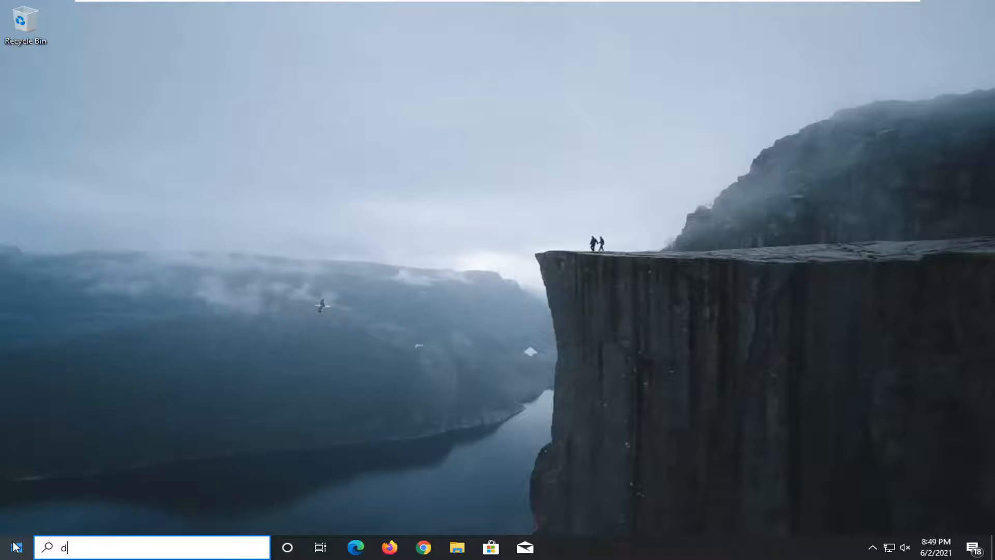
text(evice manager)
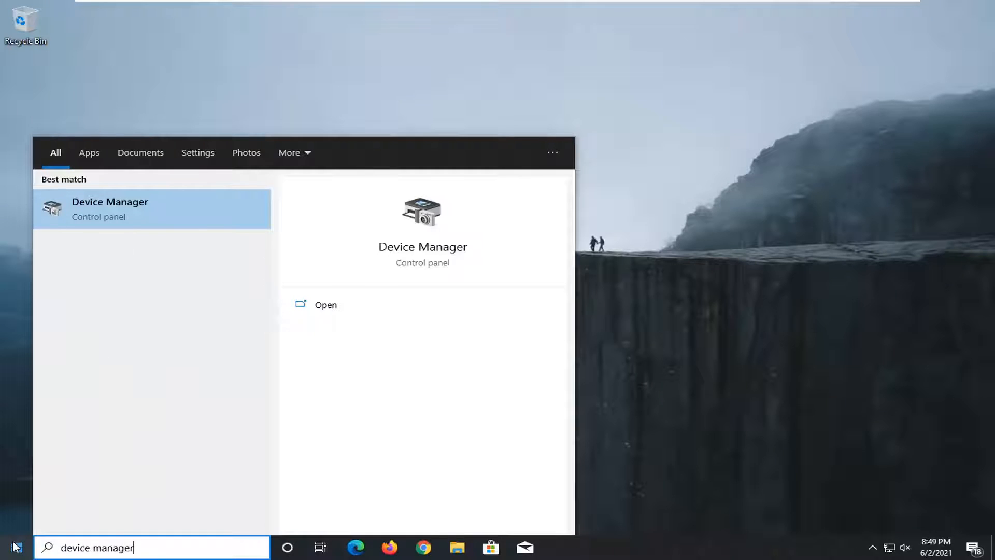
mouse_move(411, 99)
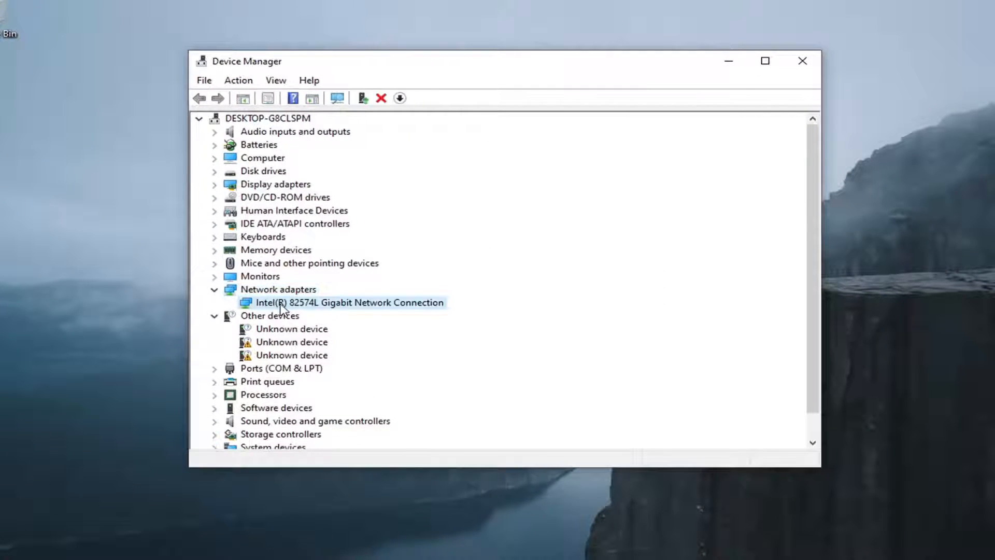
mouse_move(304, 310)
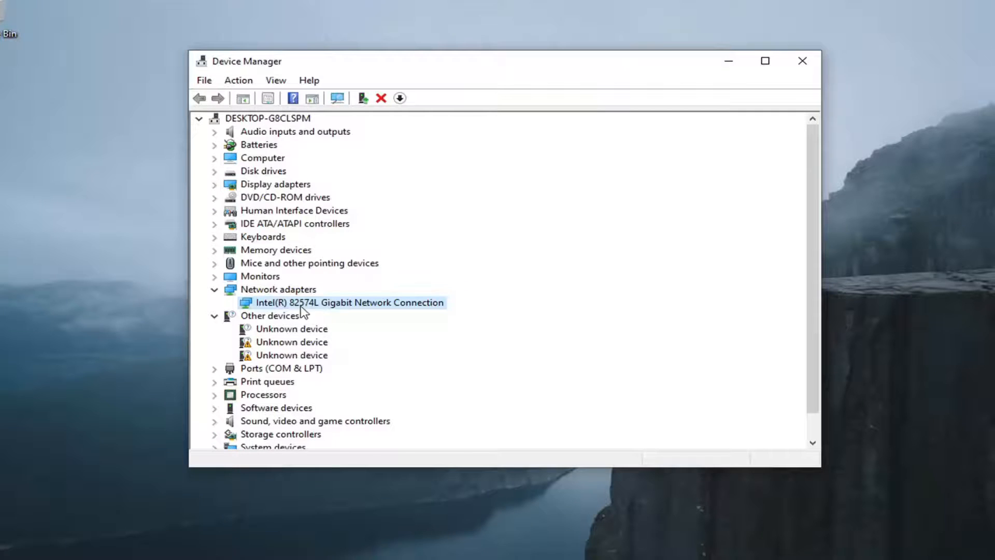
- Start Update driver on the Intel(R) 82574L Gigabit Network Connection under Network adapters
right_click(349, 302)
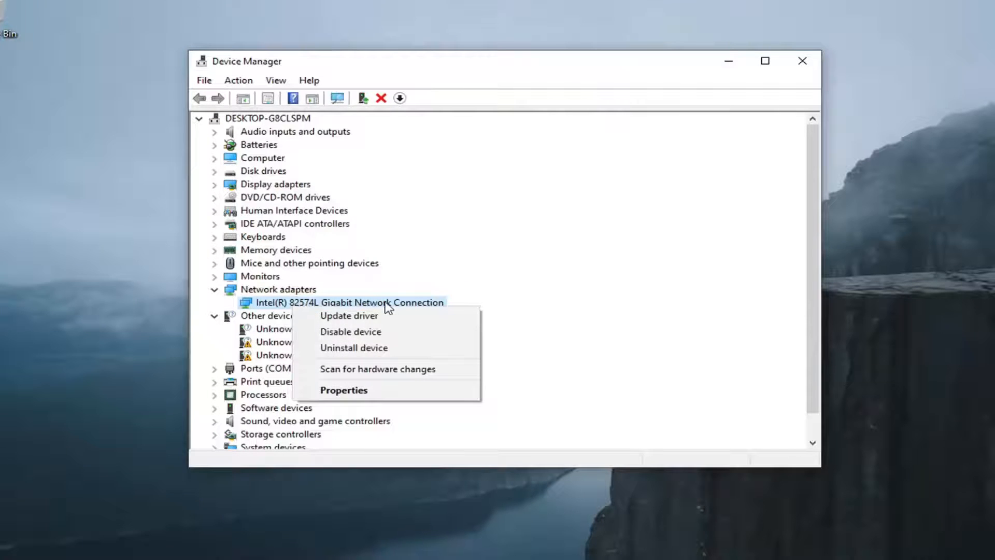
click(348, 315)
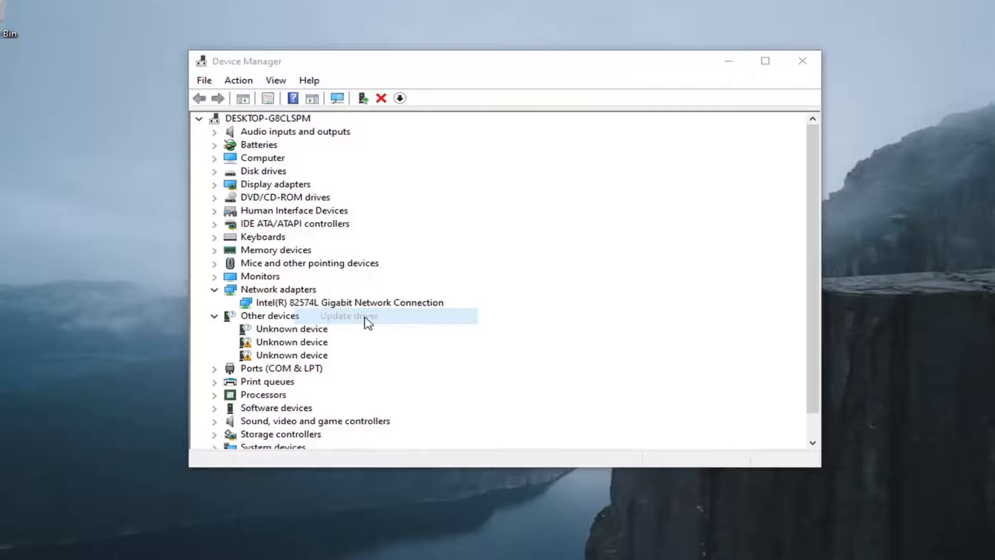
- Reinstall the Intel(R) 82574L driver from the compatible list on this computer and close the success message
click(348, 315)
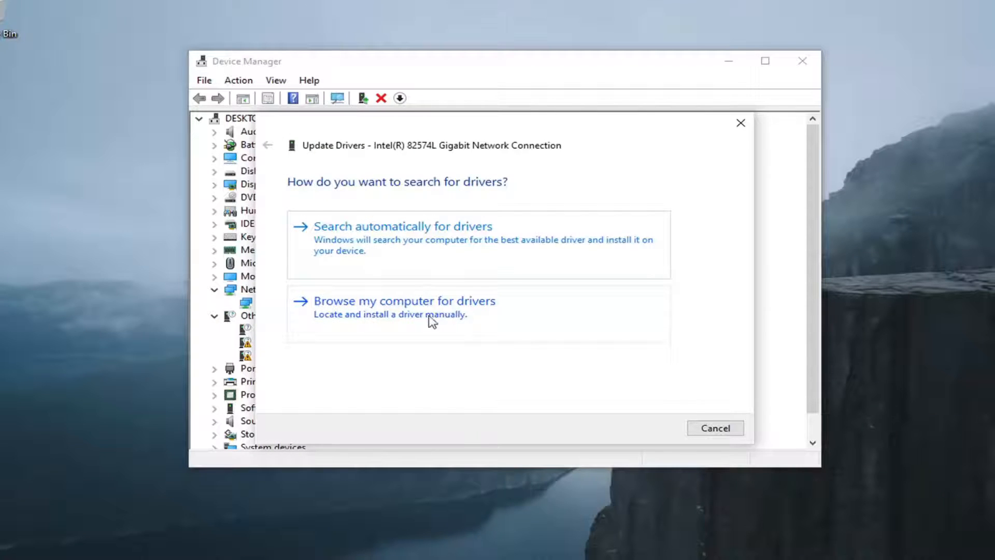
click(403, 301)
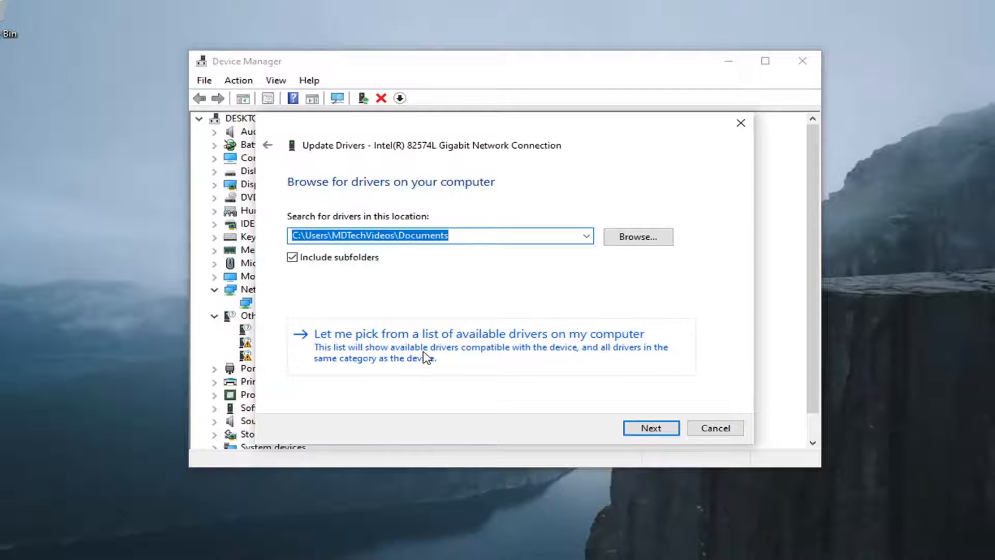
click(479, 333)
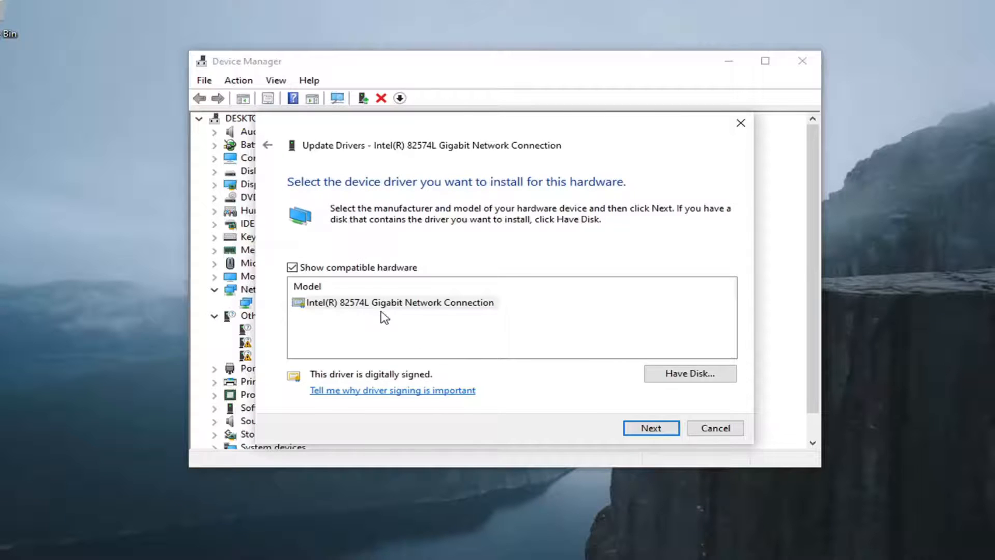
click(397, 302)
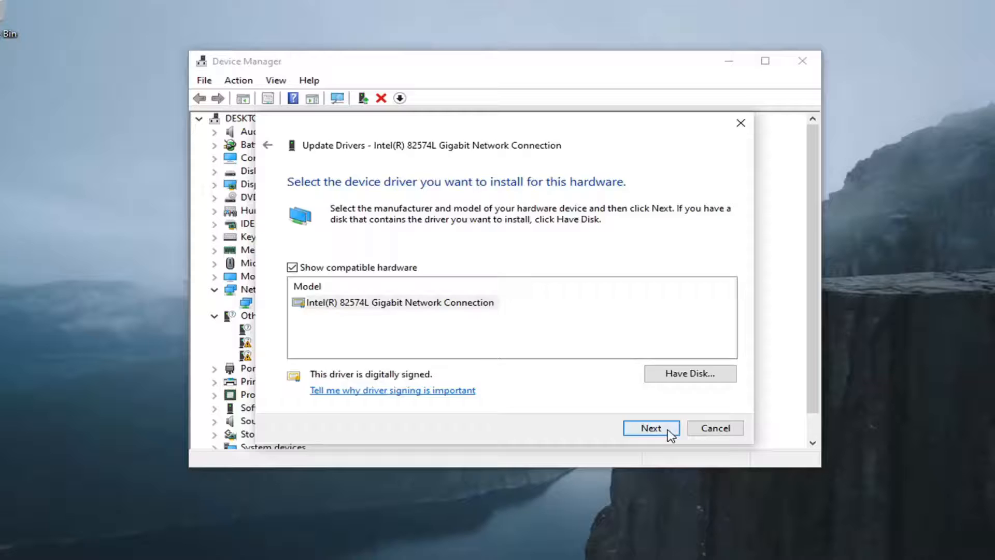
click(649, 428)
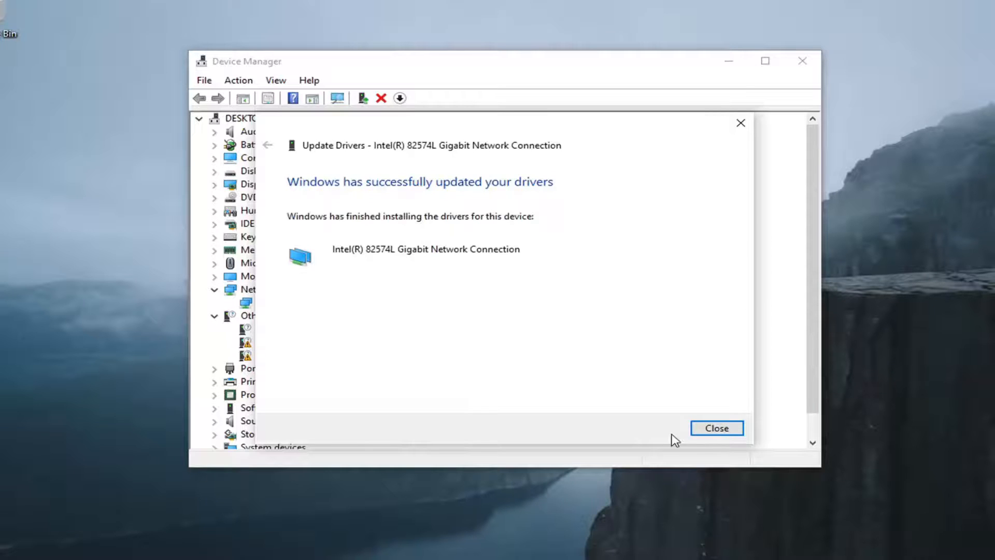
click(716, 428)
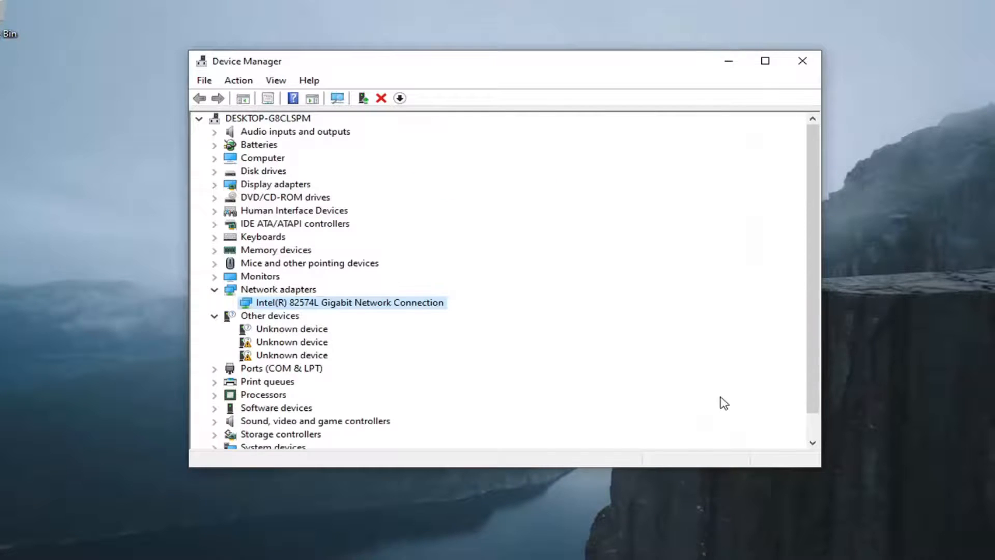
- Close Device Manager and launch Chrome from the taskbar
click(801, 61)
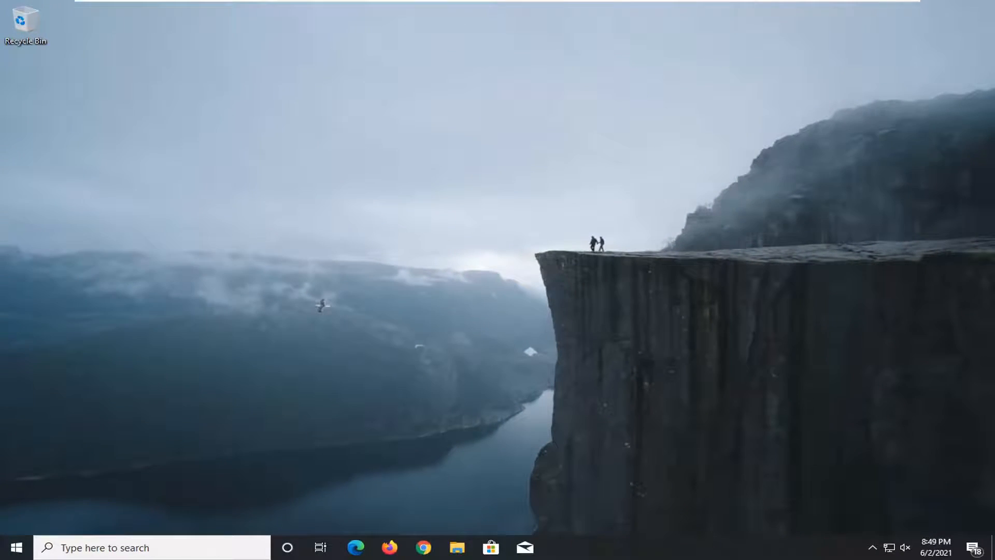
mouse_move(413, 368)
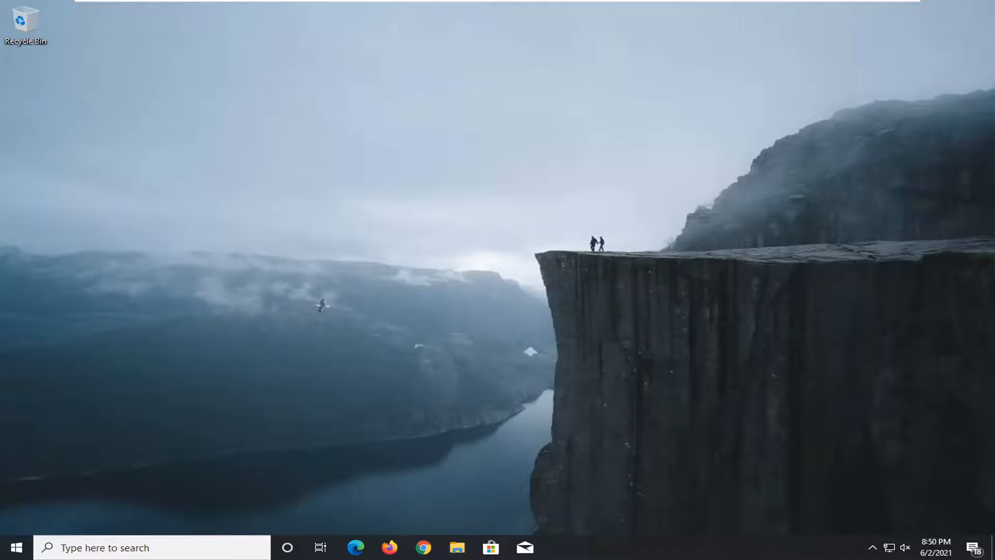
click(423, 547)
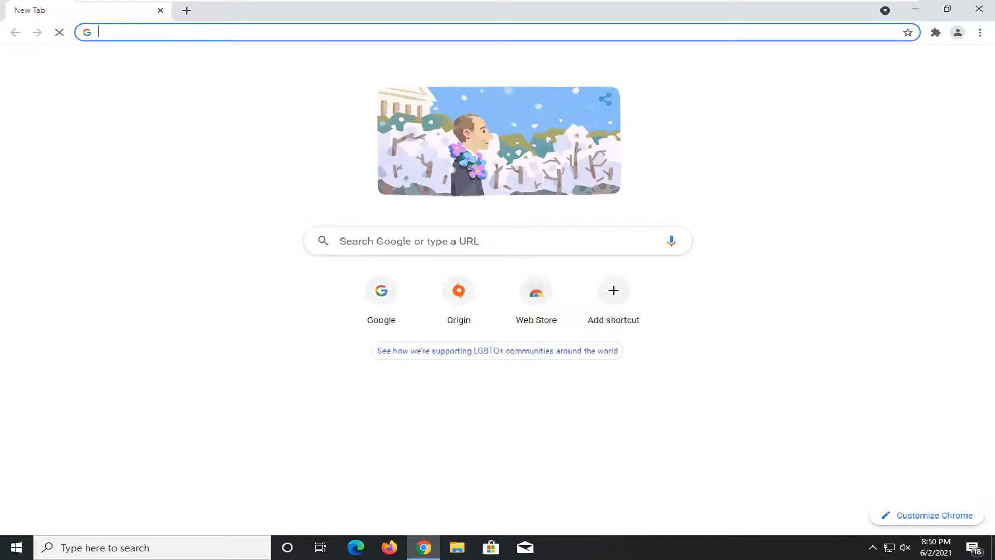
- Go to support.microsoft.com's Surface drivers and firmware page and follow the Surface Book 3 download link
text(https://support.microsoft.com/en-us/surface/download-drivers-and-firmware-for-surface-09bb2e09-2a4b-cb69-0951-078a7739e120)
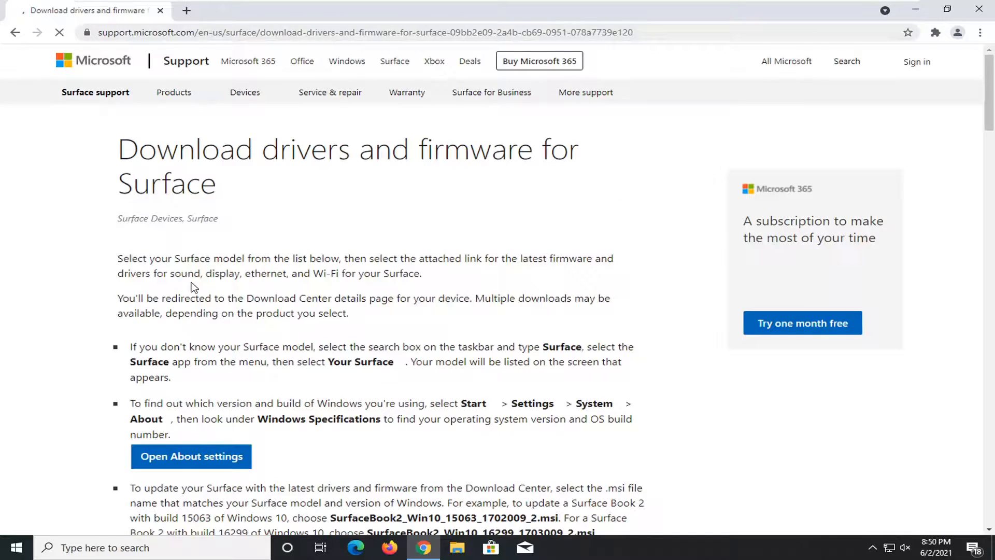
scroll(down, 3)
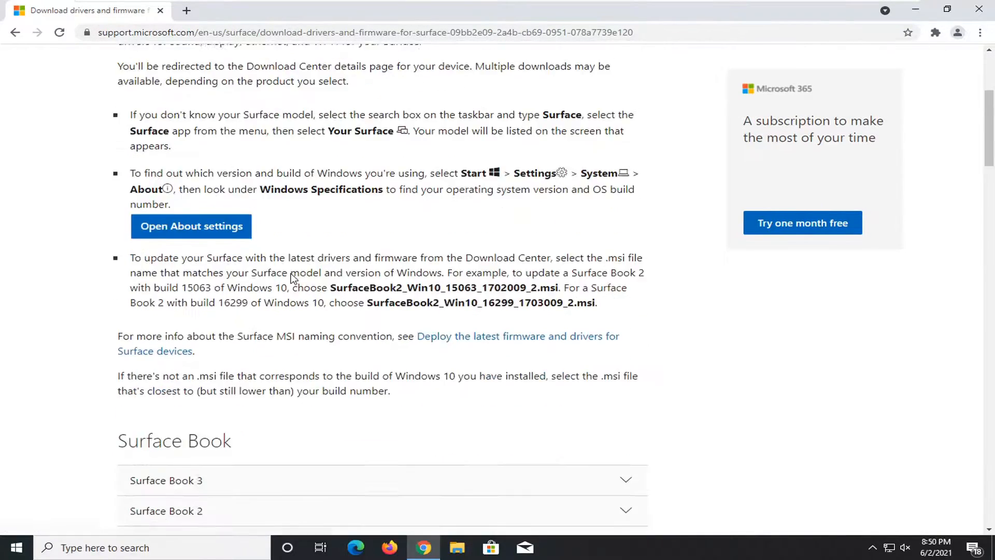
scroll(down, 3)
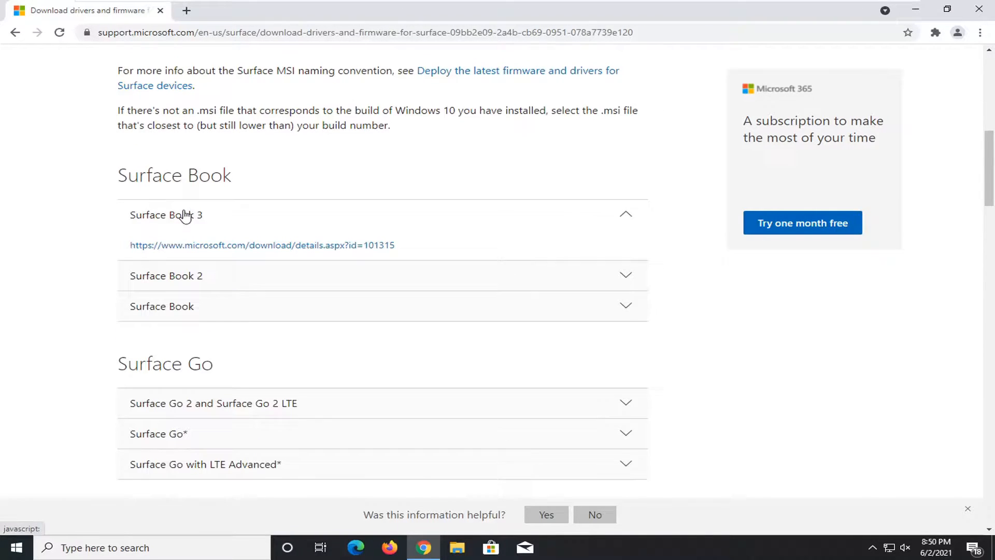
click(262, 244)
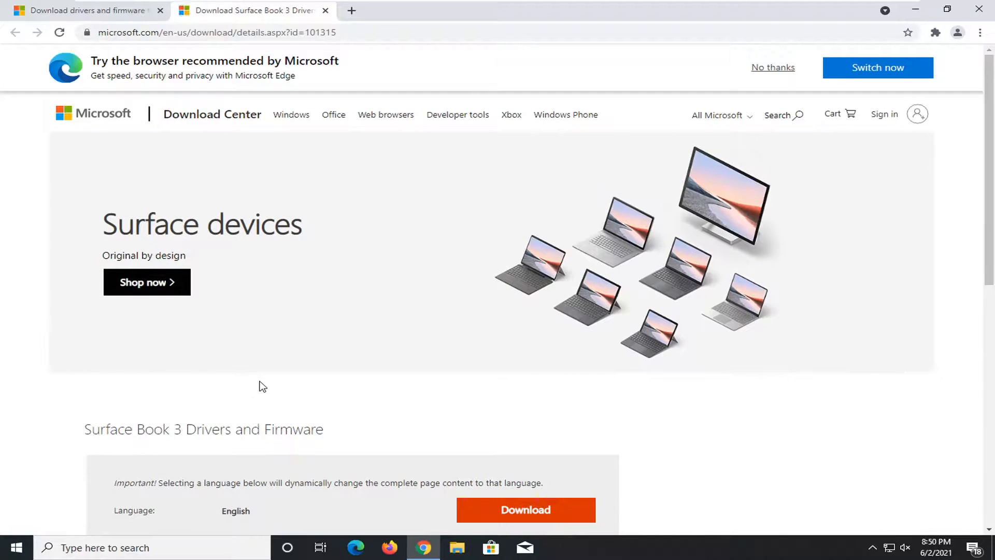
- Start the Surface Book 3 drivers .msi download, cancel it, and return to its details page
scroll(down, 3)
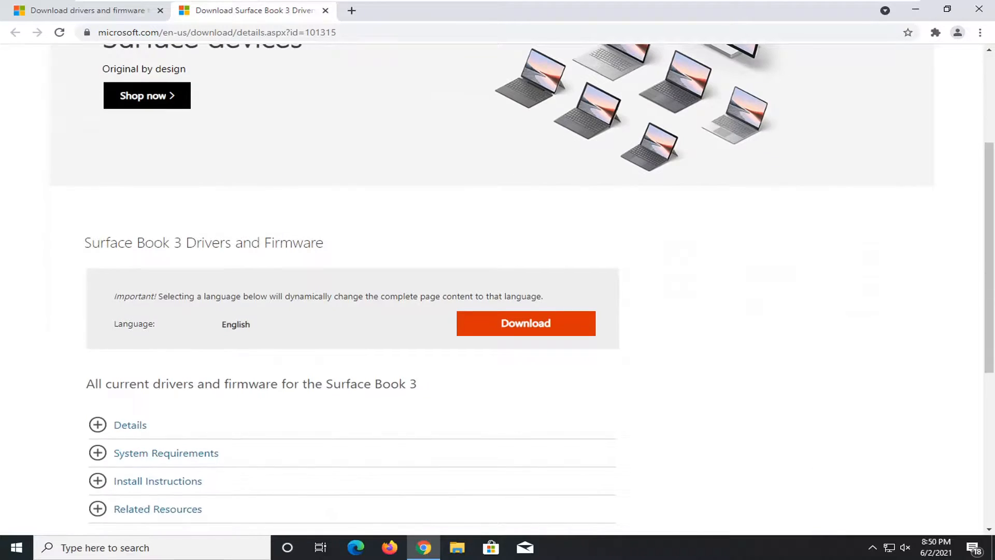
click(526, 323)
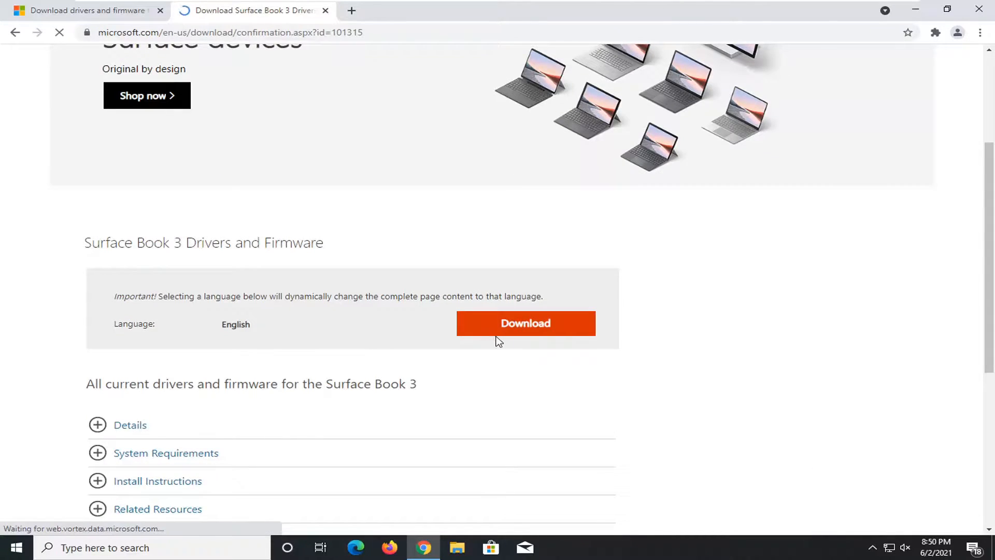
click(525, 323)
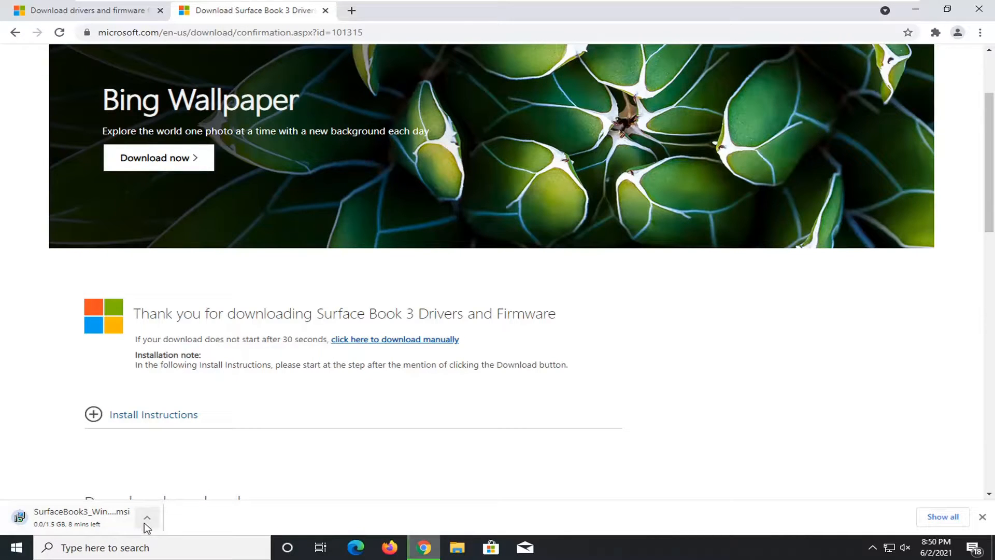
click(146, 516)
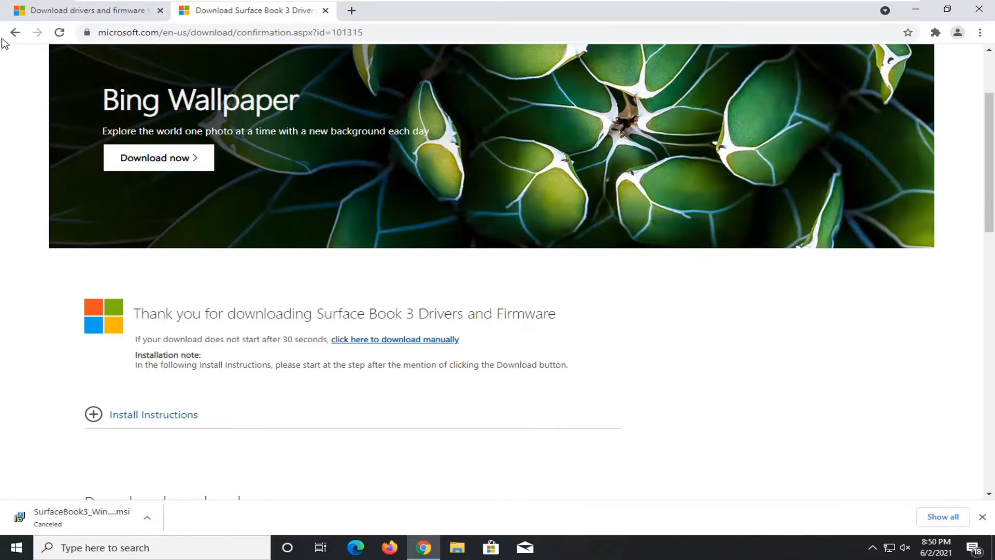
click(15, 32)
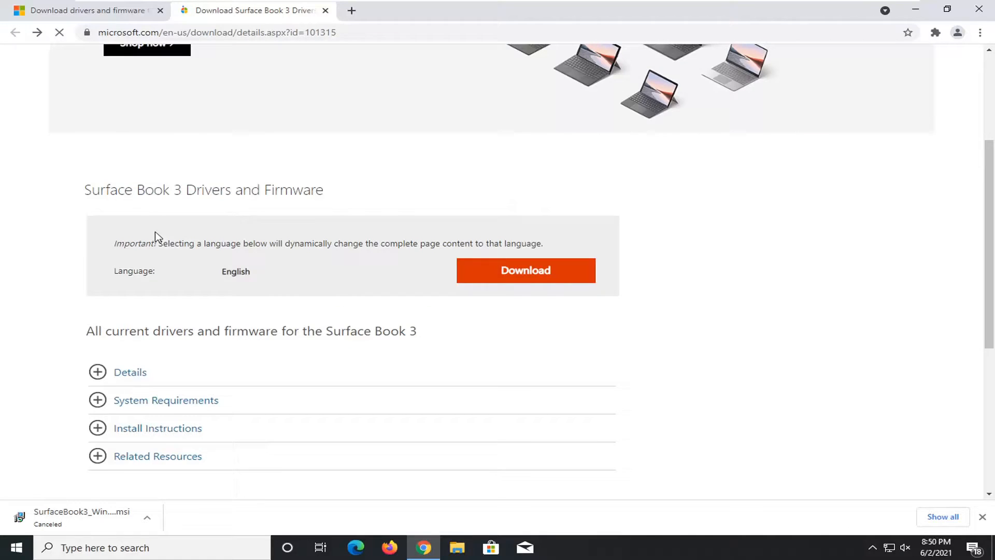